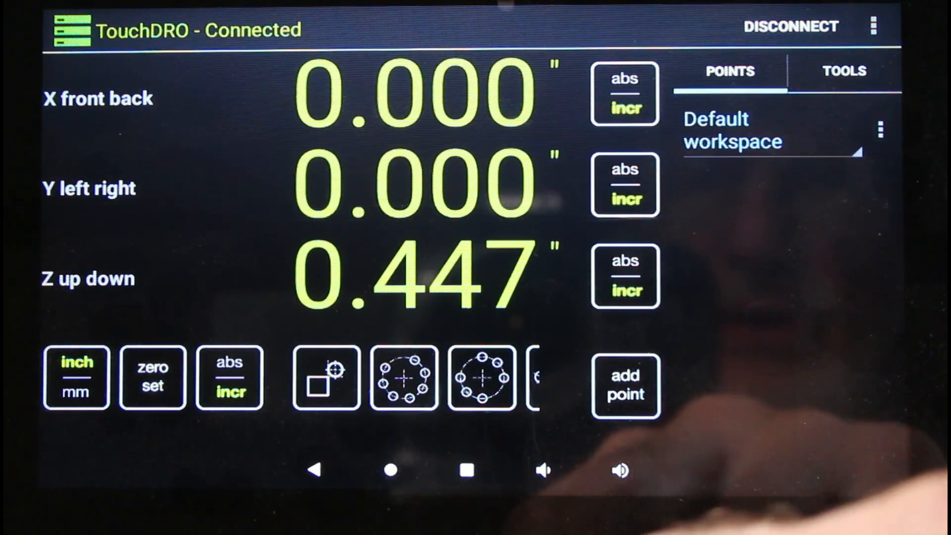
# - Create a hole circle of 3 holes at radius .515 in with a 120° angle
pyautogui.click(403, 378)
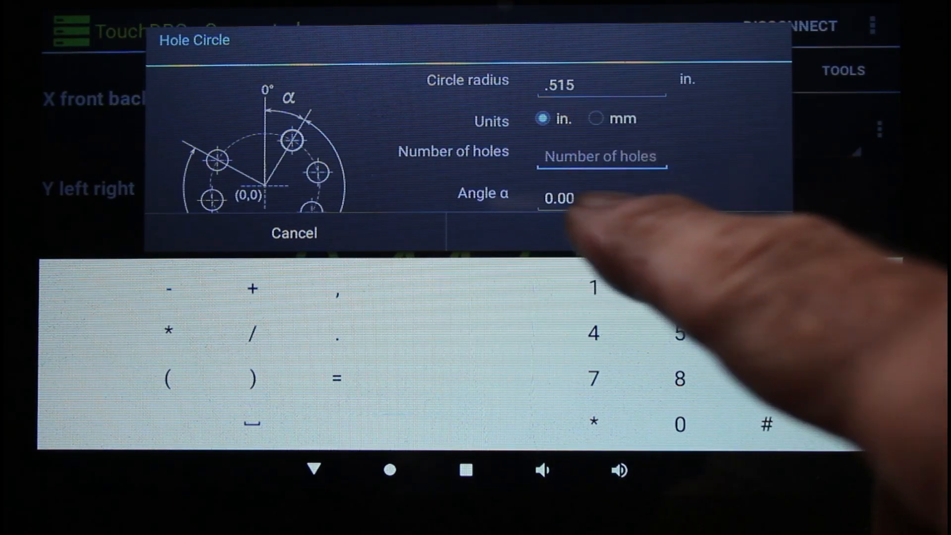
pyautogui.write('3')
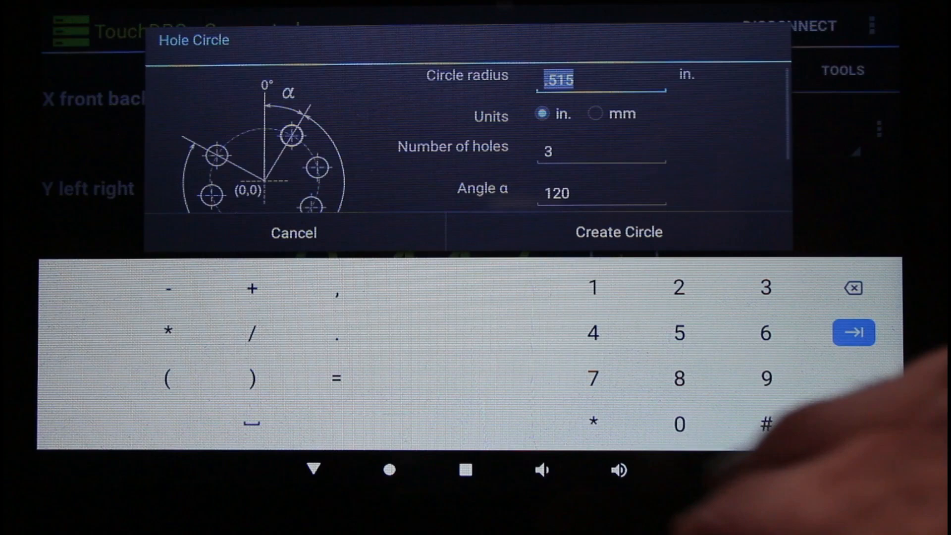
pyautogui.click(618, 232)
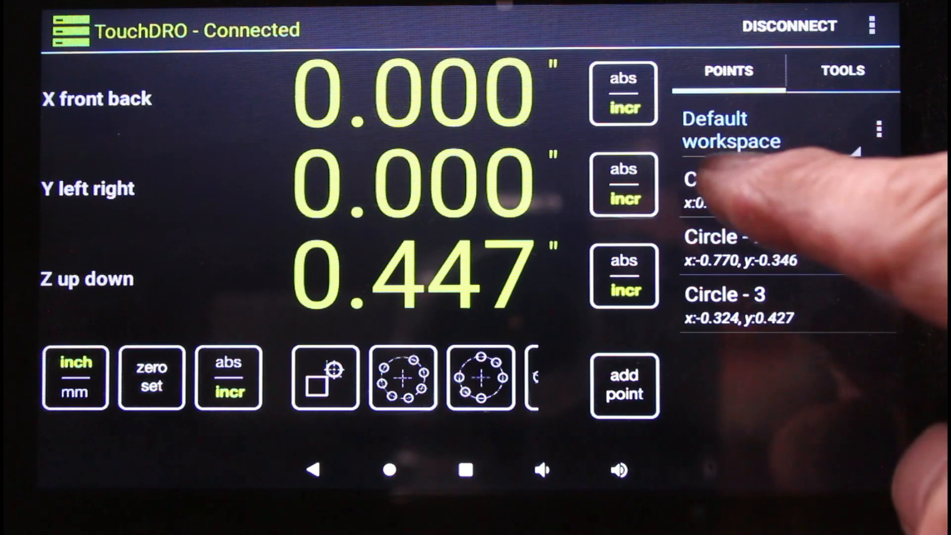
# - Select Circle - 1, Circle - 2 and Circle - 3 in turn, ending on Circle - 3 (X 0.000, Y -0.515)
pyautogui.click(724, 179)
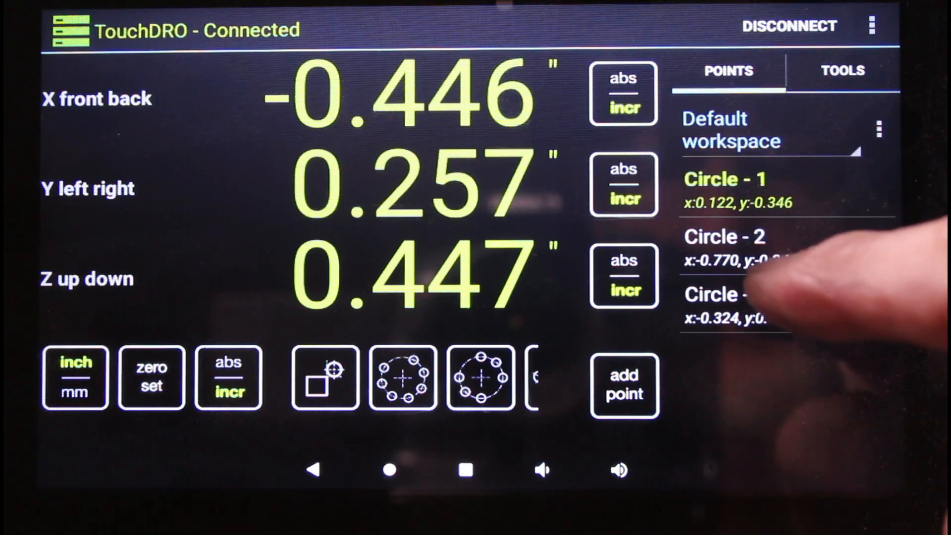
pyautogui.click(727, 248)
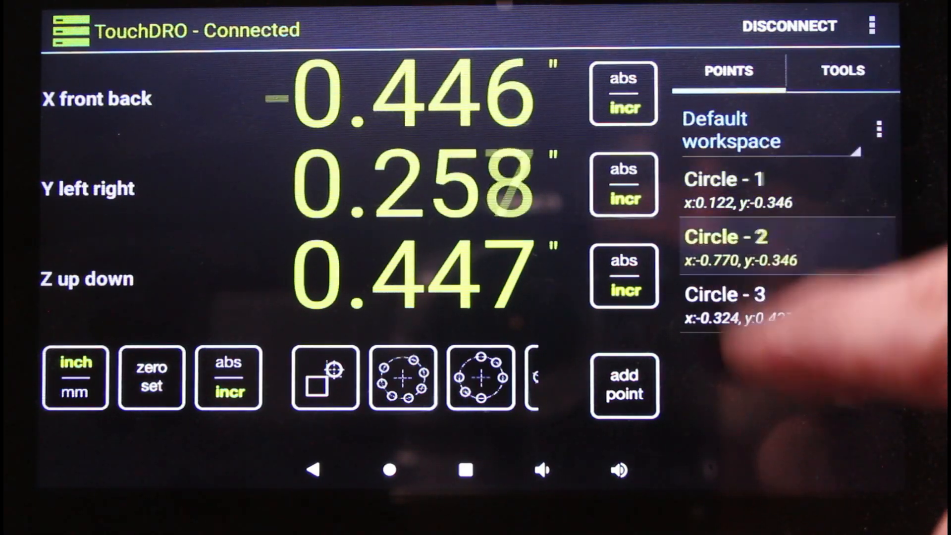
pyautogui.click(728, 303)
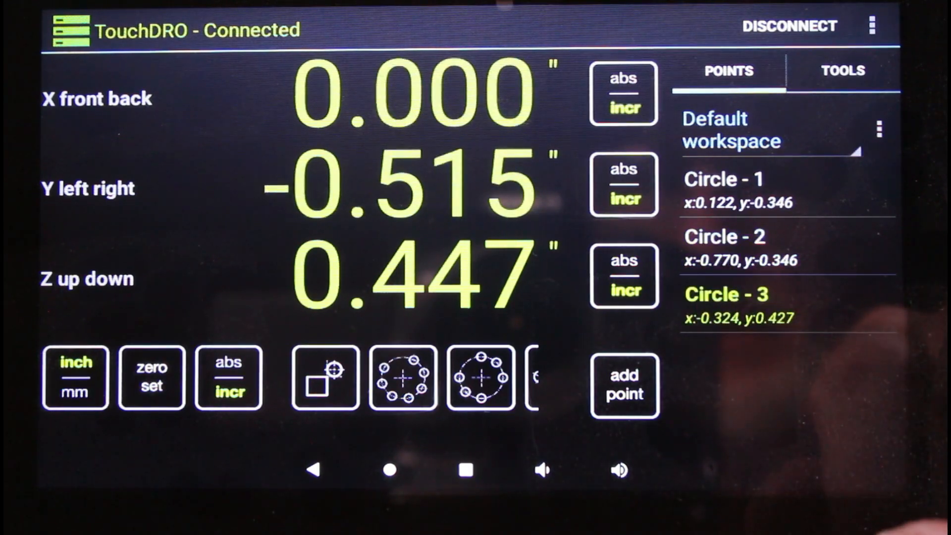